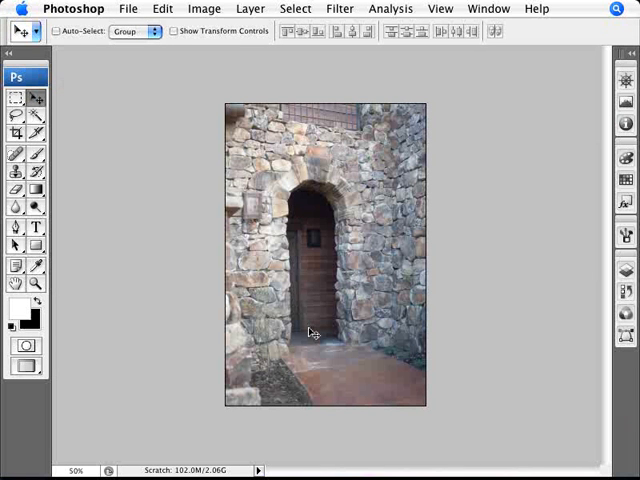
pyautogui.moveTo(309, 412)
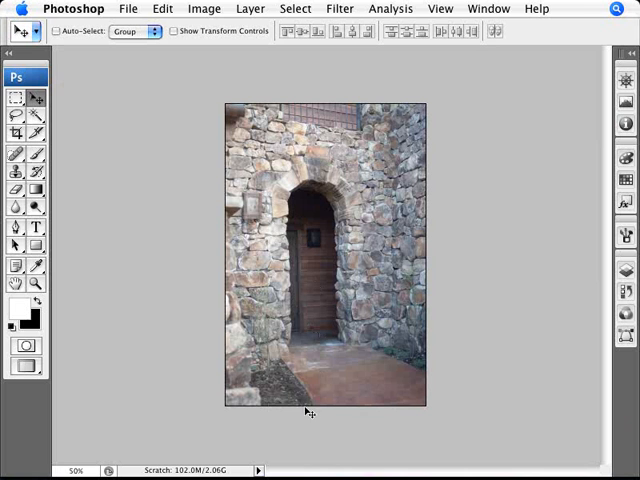
pyautogui.moveTo(277, 384)
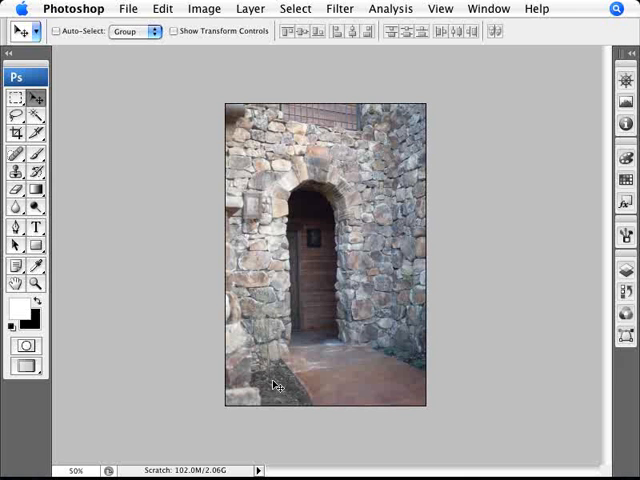
pyautogui.moveTo(381, 259)
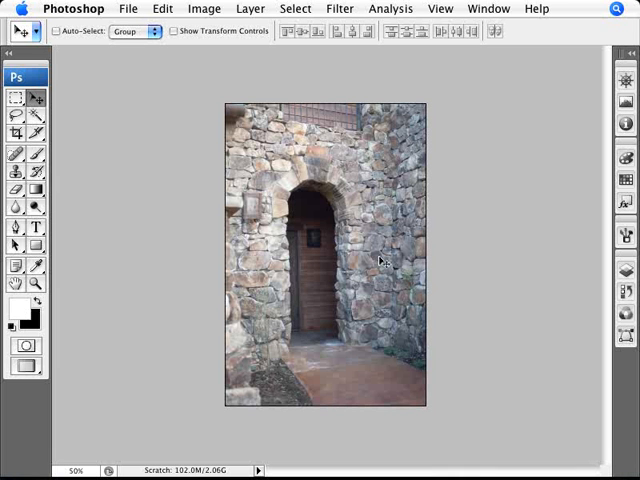
pyautogui.moveTo(320, 277)
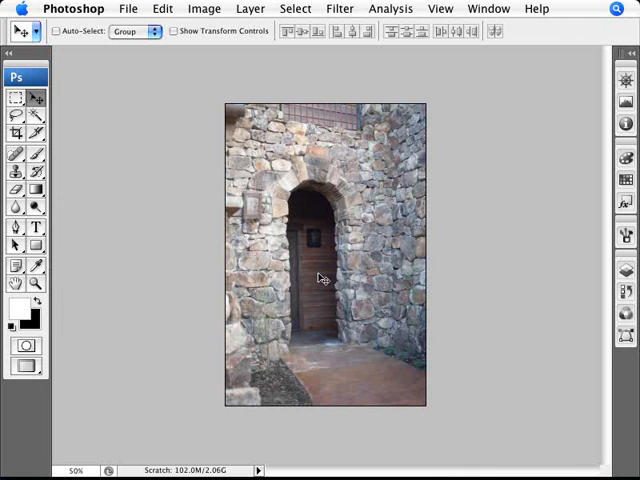
pyautogui.moveTo(360, 310)
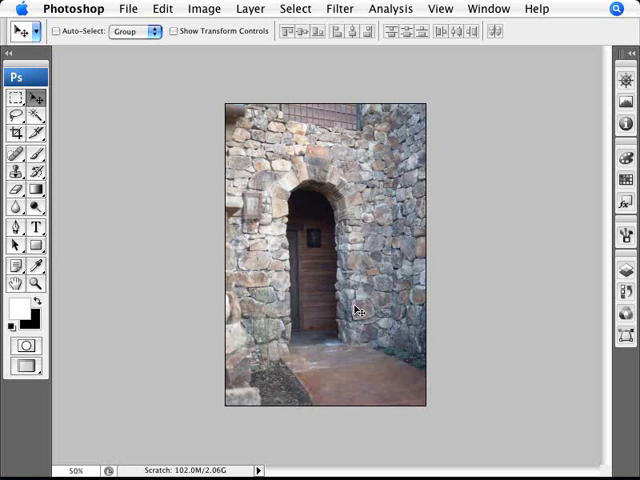
pyautogui.moveTo(307, 331)
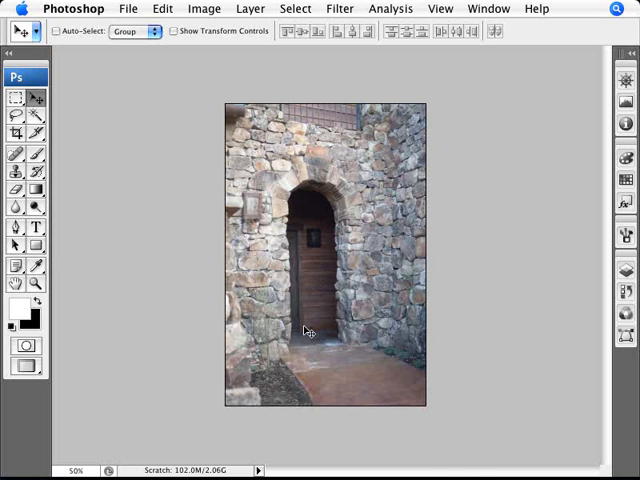
pyautogui.moveTo(281, 202)
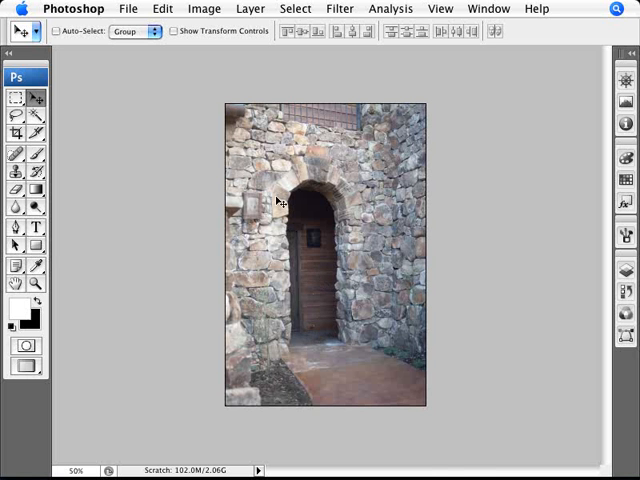
pyautogui.moveTo(341, 338)
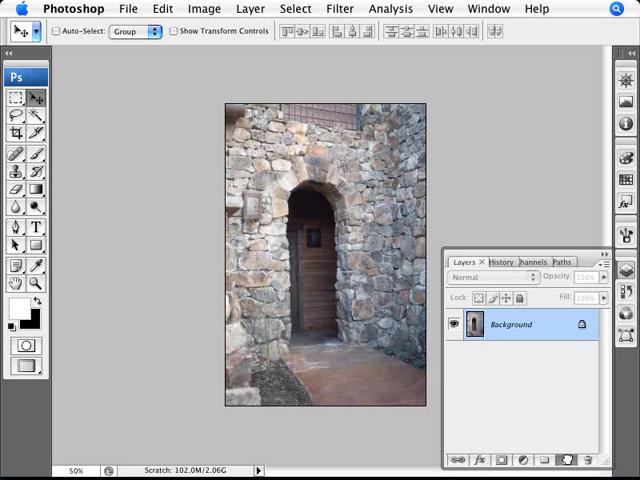
# - Duplicate the archway photo's Background layer to create a Background copy
pyautogui.click(567, 460)
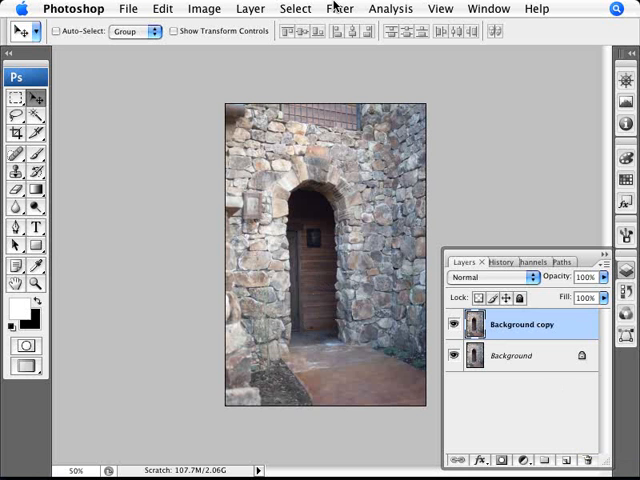
pyautogui.click(340, 8)
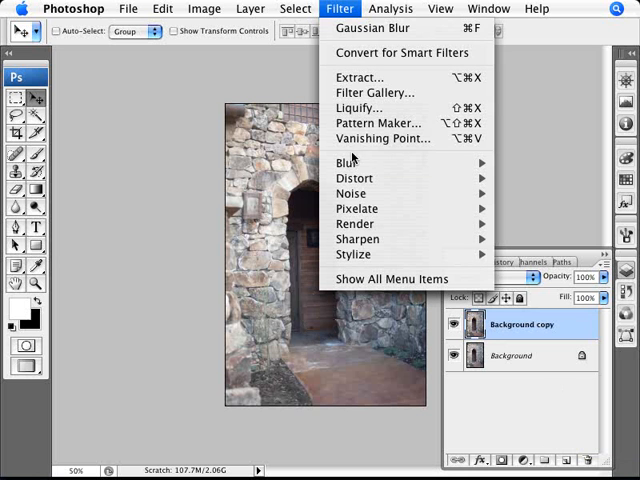
pyautogui.moveTo(353, 178)
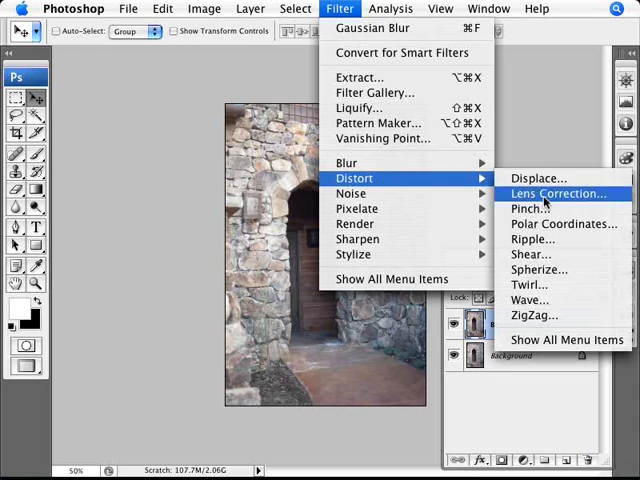
# - Open Lens Correction and test the Vertical Perspective slider, returning it to 0
pyautogui.click(562, 193)
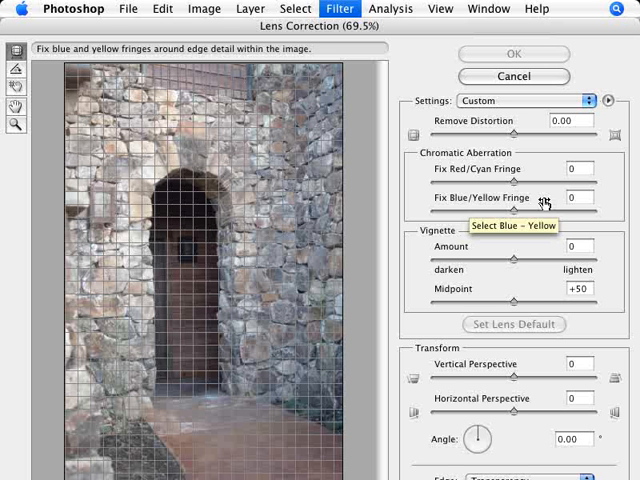
pyautogui.moveTo(545, 202)
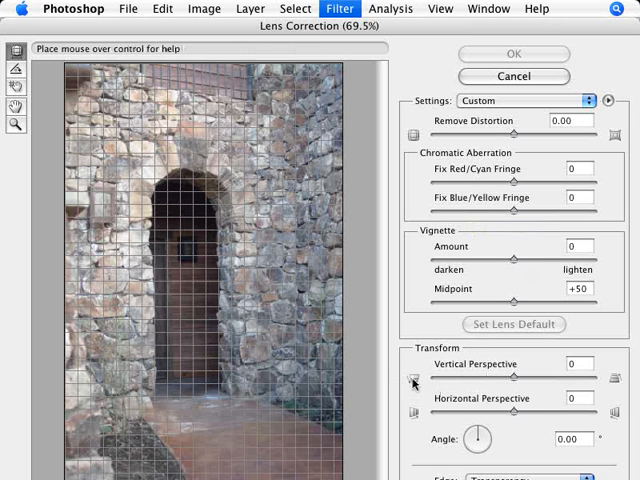
pyautogui.moveTo(514, 383); pyautogui.dragTo(493, 383)
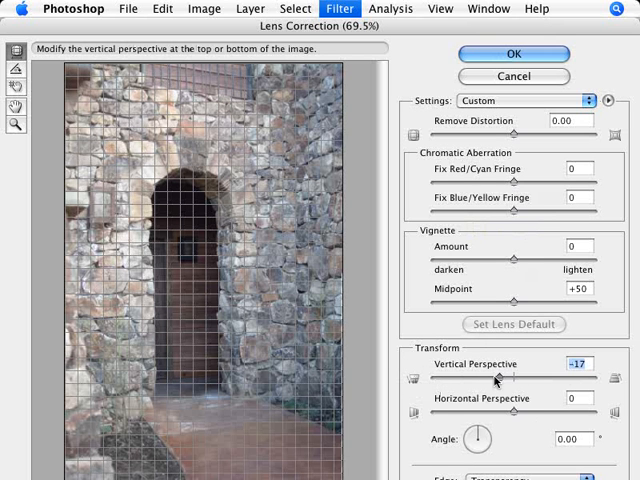
pyautogui.moveTo(513, 381); pyautogui.dragTo(465, 381)
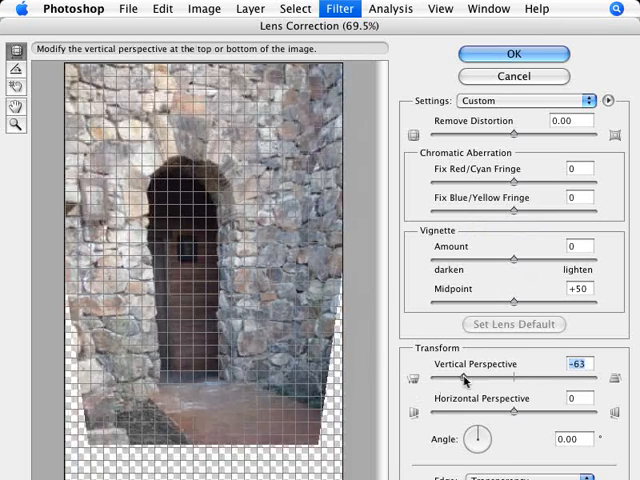
pyautogui.moveTo(463, 381); pyautogui.dragTo(545, 381)
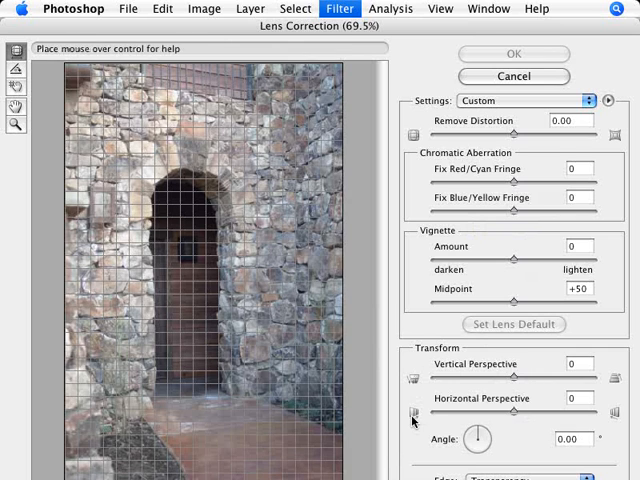
# - Try Horizontal Perspective in both directions, settling at +22
pyautogui.moveTo(514, 427); pyautogui.dragTo(478, 427)
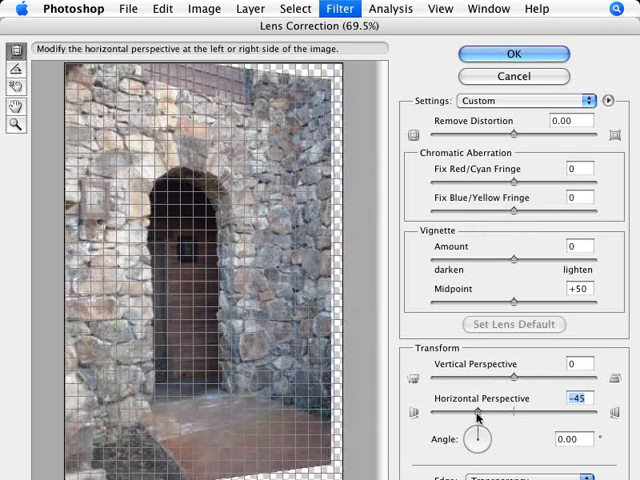
pyautogui.moveTo(477, 411); pyautogui.dragTo(520, 411)
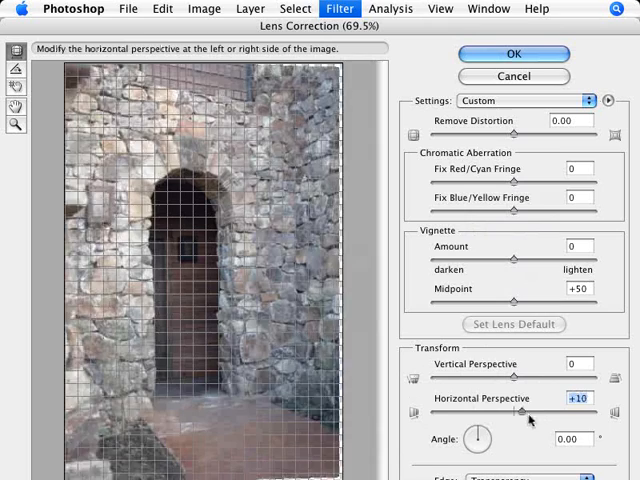
pyautogui.moveTo(520, 411); pyautogui.dragTo(545, 411)
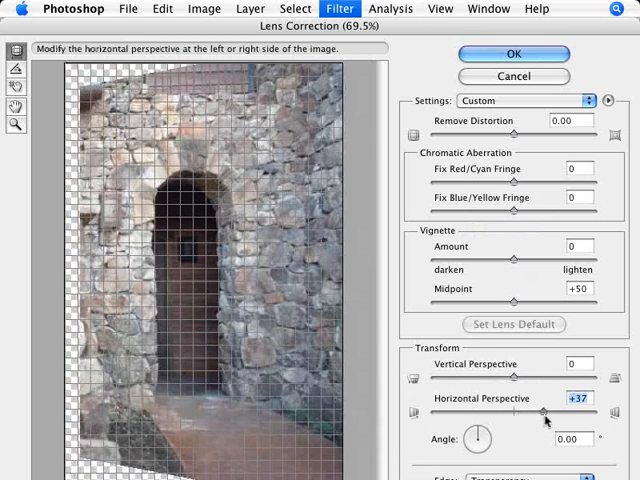
pyautogui.moveTo(545, 412); pyautogui.dragTo(485, 412)
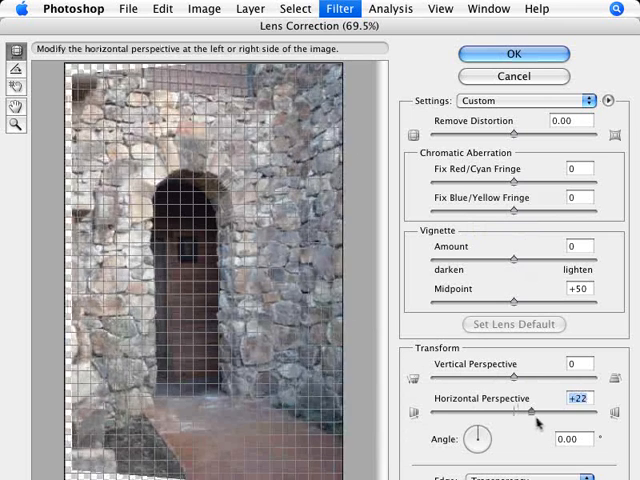
pyautogui.moveTo(513, 413); pyautogui.dragTo(538, 413)
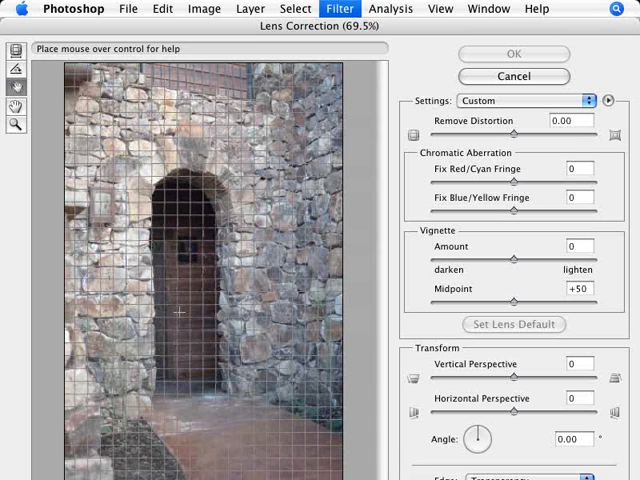
pyautogui.moveTo(175, 376)
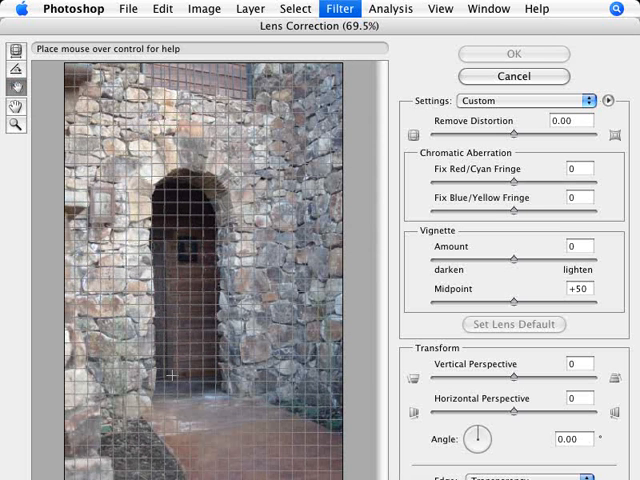
pyautogui.moveTo(184, 343)
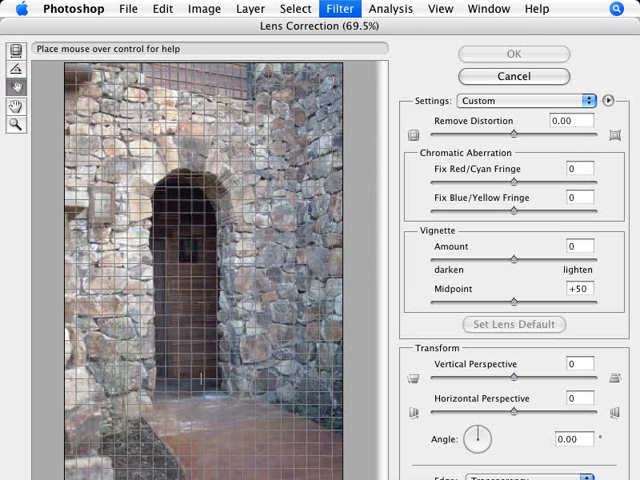
pyautogui.moveTo(217, 375)
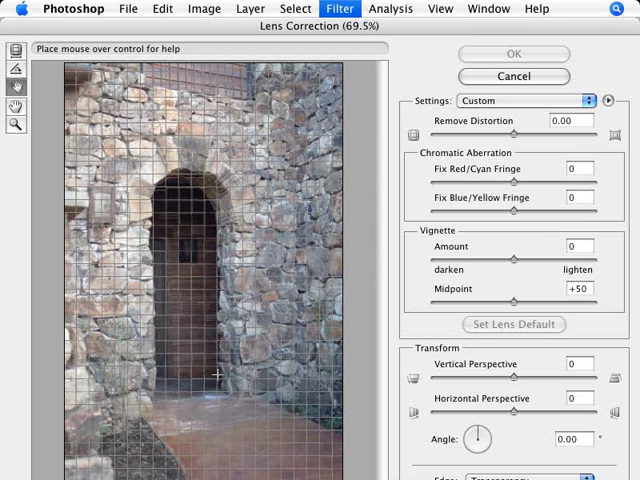
pyautogui.moveTo(218, 375)
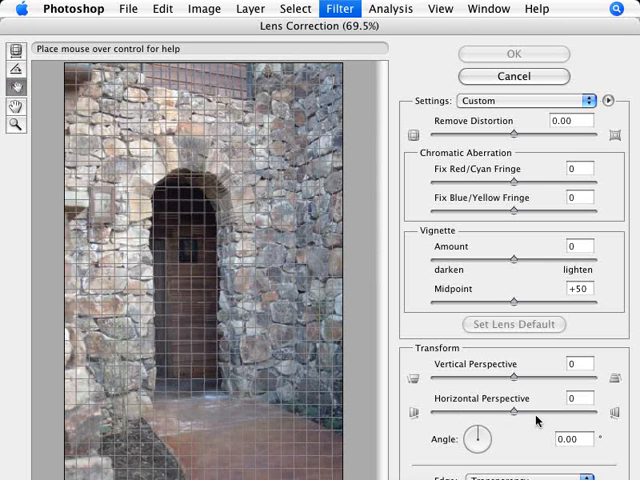
# - Increase the Horizontal Perspective slider from +22 to +32
pyautogui.moveTo(517, 411); pyautogui.dragTo(513, 411)
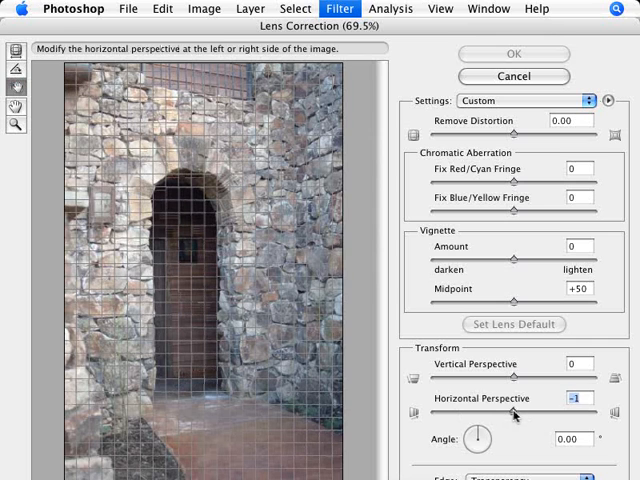
pyautogui.moveTo(513, 413); pyautogui.dragTo(524, 413)
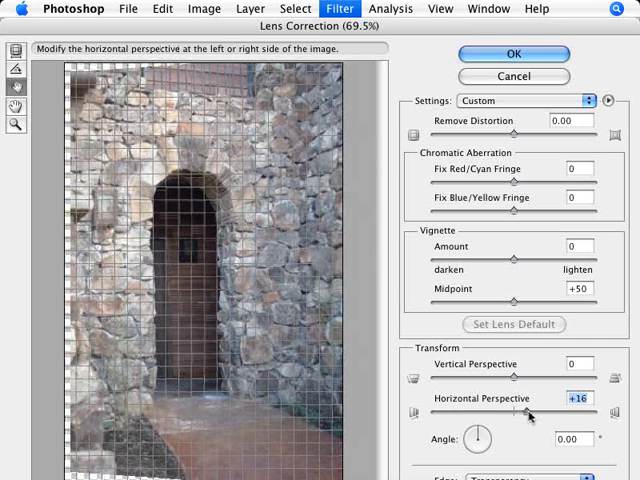
pyautogui.moveTo(527, 413); pyautogui.dragTo(543, 413)
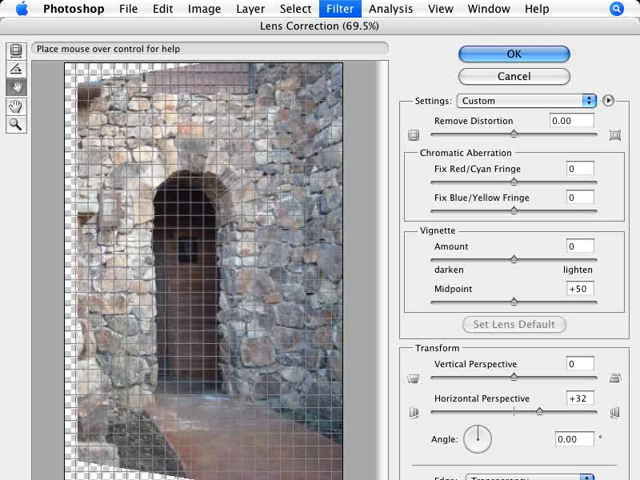
pyautogui.moveTo(200, 365)
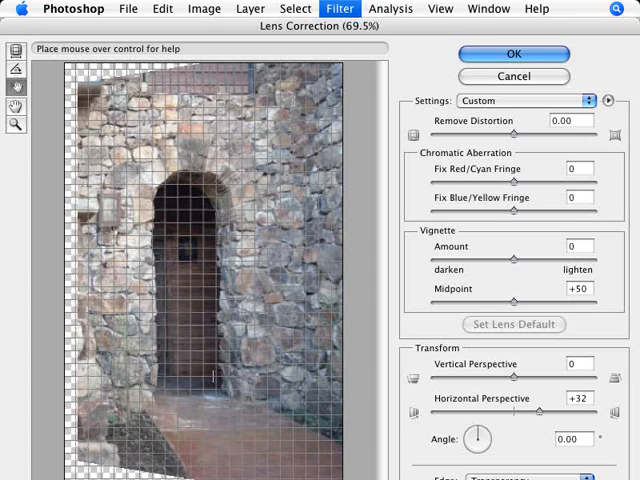
pyautogui.moveTo(232, 358)
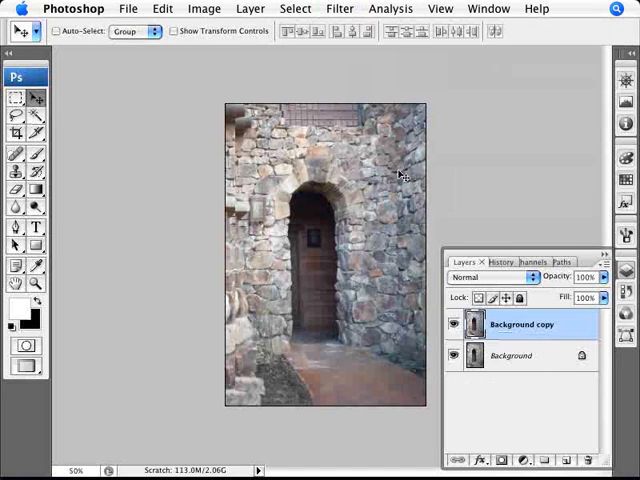
# - Hide the original Background layer to expose the transparent edges
pyautogui.click(456, 356)
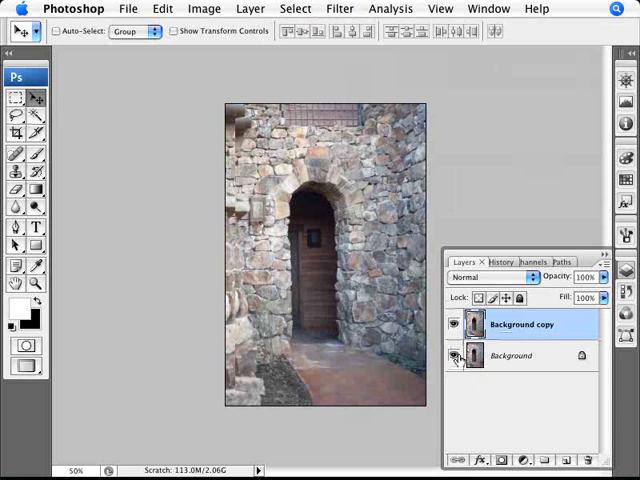
pyautogui.click(456, 356)
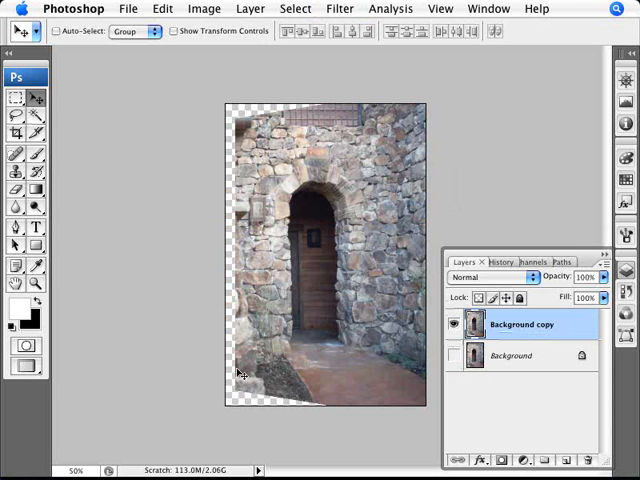
pyautogui.moveTo(278, 132)
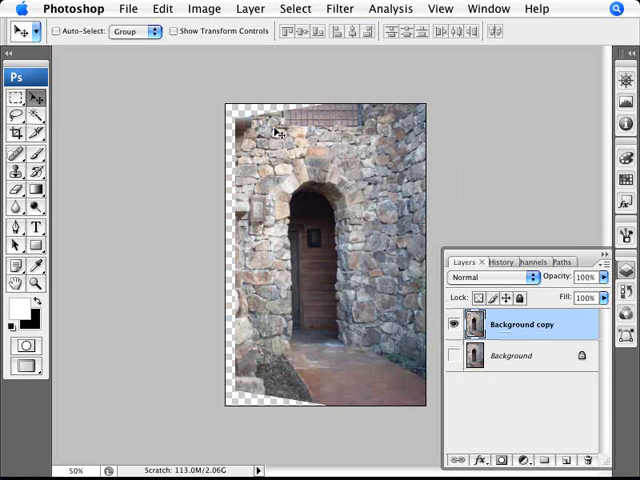
pyautogui.moveTo(357, 134)
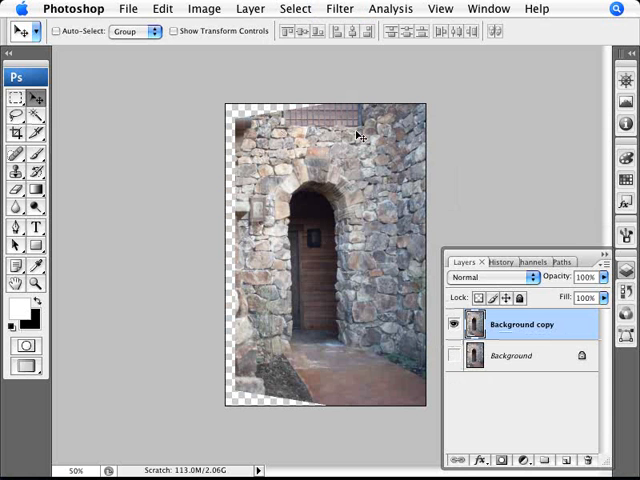
pyautogui.moveTo(390, 92)
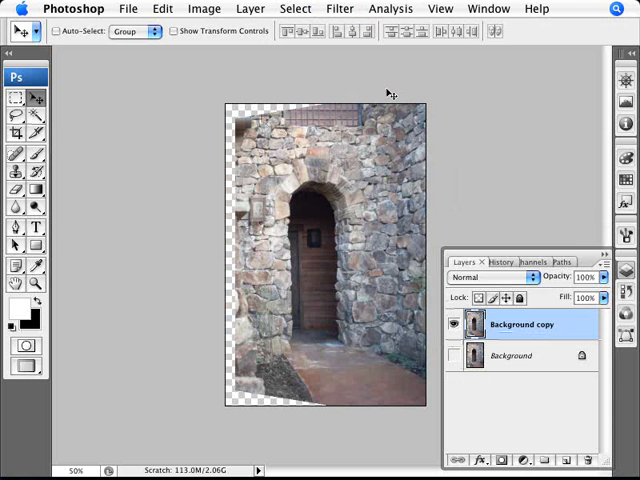
pyautogui.moveTo(267, 397)
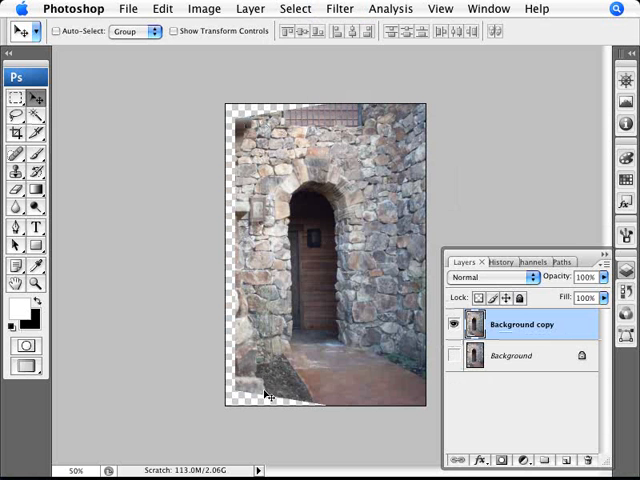
pyautogui.moveTo(344, 406)
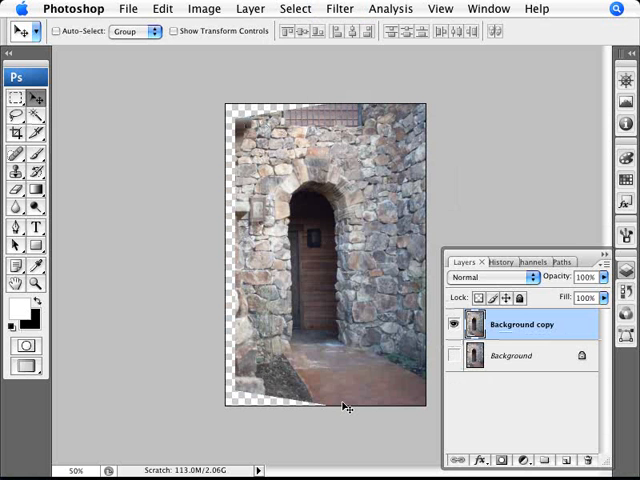
pyautogui.moveTo(378, 420)
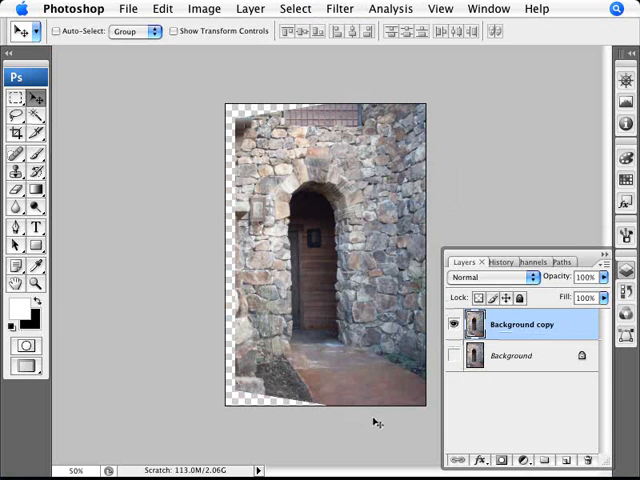
pyautogui.moveTo(435, 74)
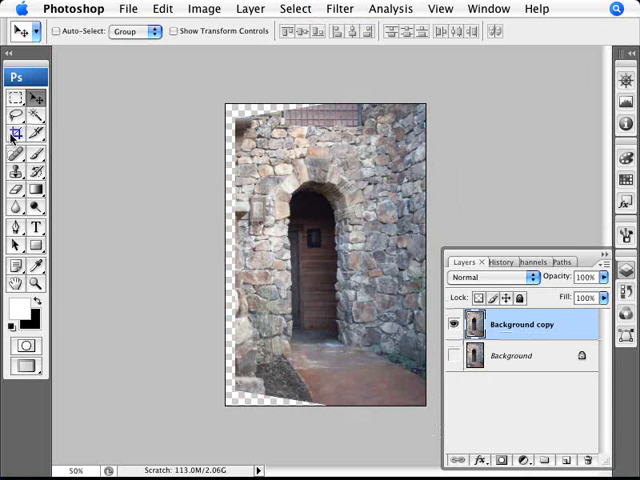
# - Crop the image inside the transparent left and bottom wedges and commit
pyautogui.click(13, 133)
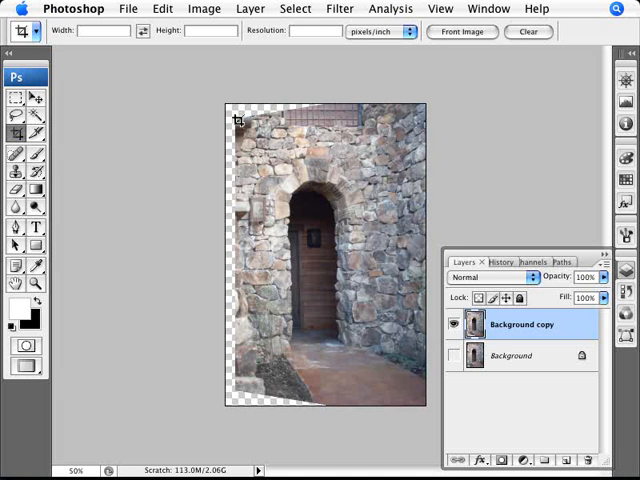
pyautogui.moveTo(238, 120); pyautogui.dragTo(435, 389)
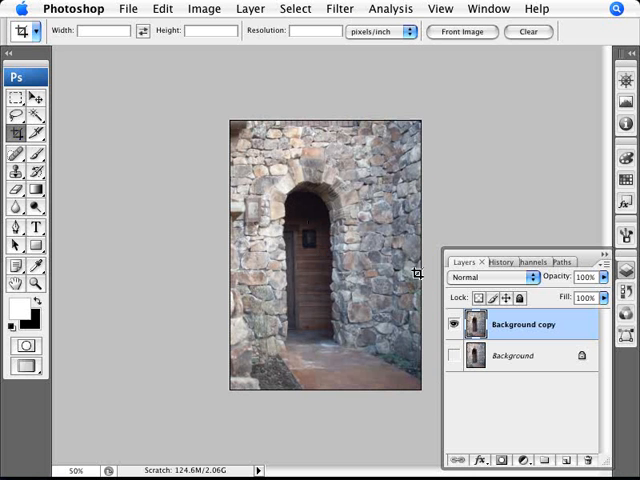
pyautogui.click(457, 356)
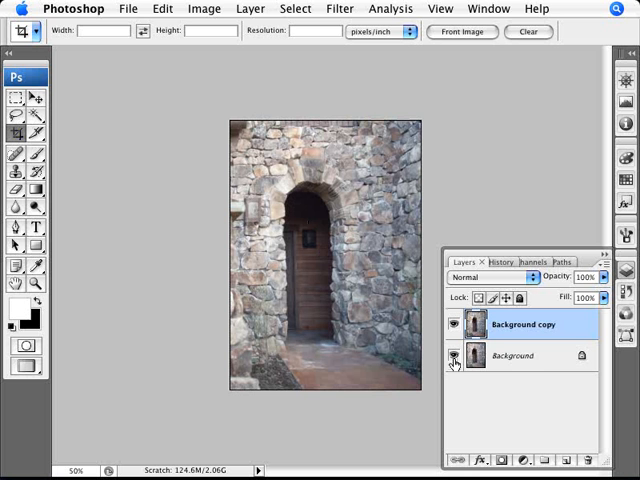
# - Show the Background layer, then hide and reshow Background copy to compare
pyautogui.click(458, 356)
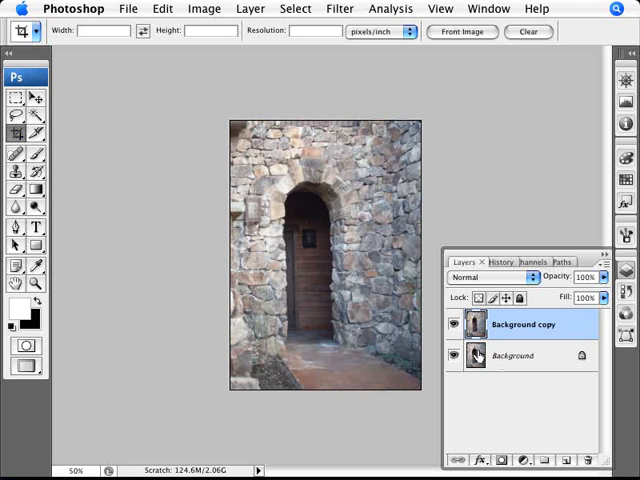
pyautogui.moveTo(457, 331)
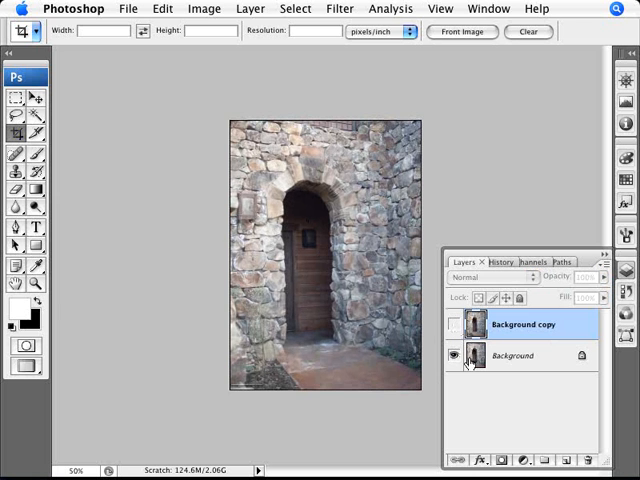
pyautogui.click(456, 324)
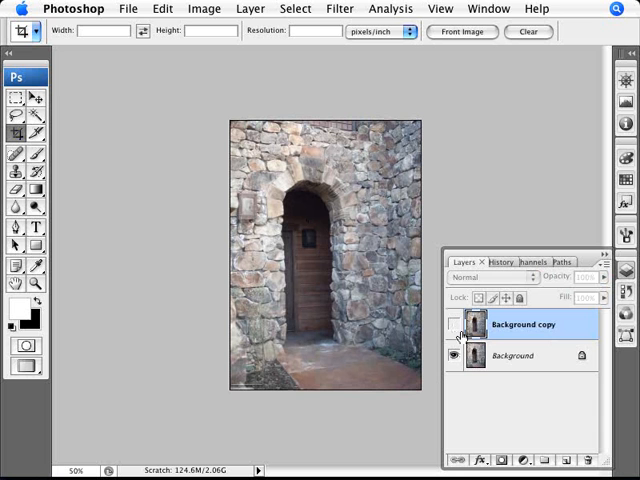
pyautogui.click(459, 324)
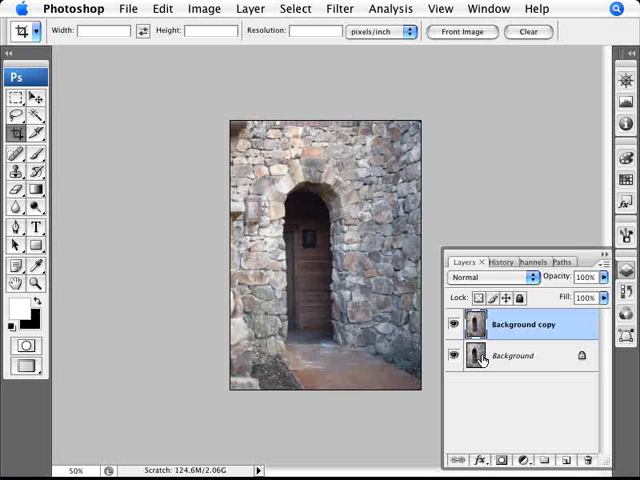
pyautogui.moveTo(473, 356)
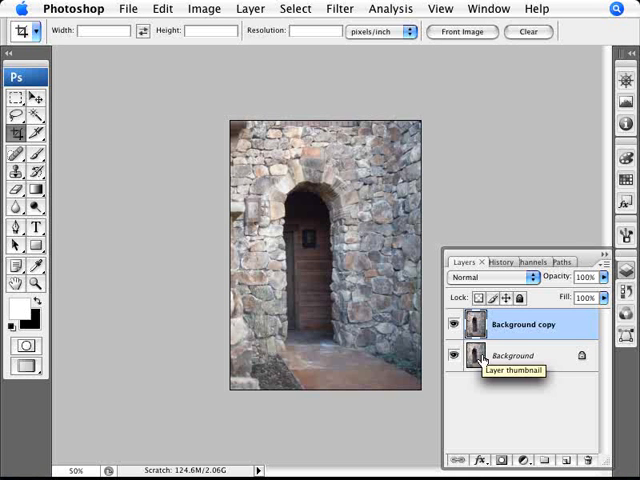